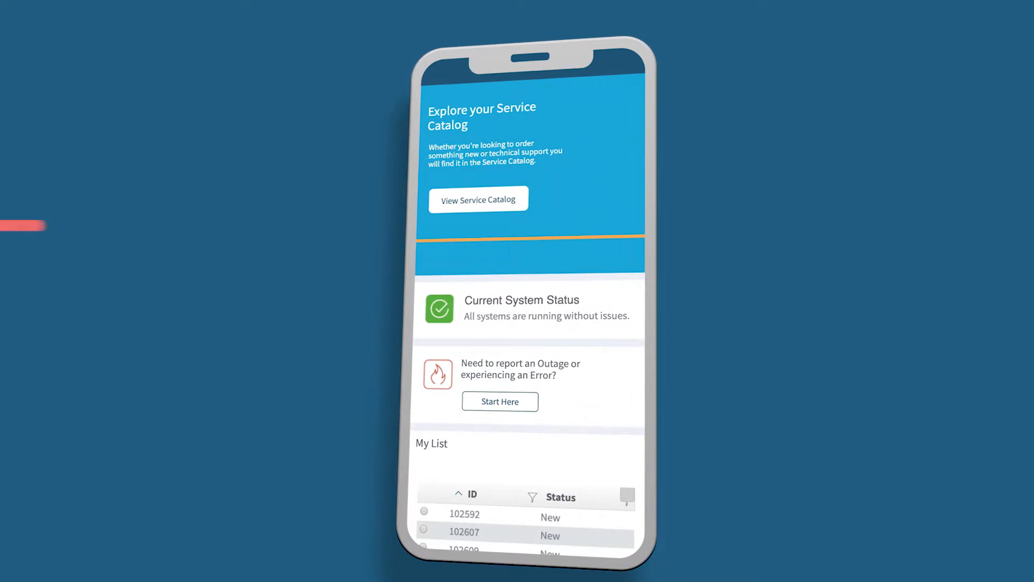
- Submit an outage report for needing access to a new SalesForce report, creating incident 102689
left_click(499, 401)
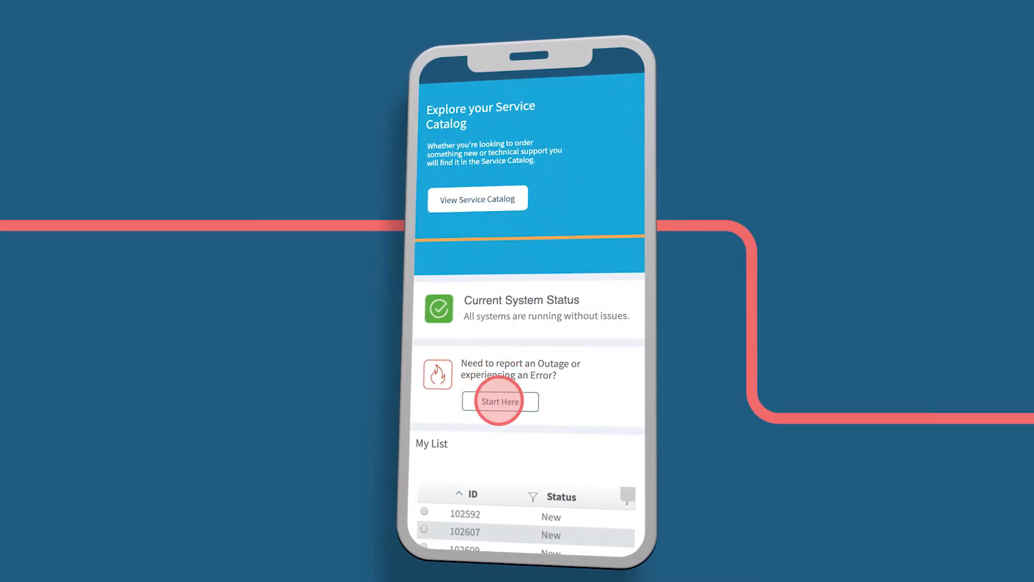
left_click(500, 401)
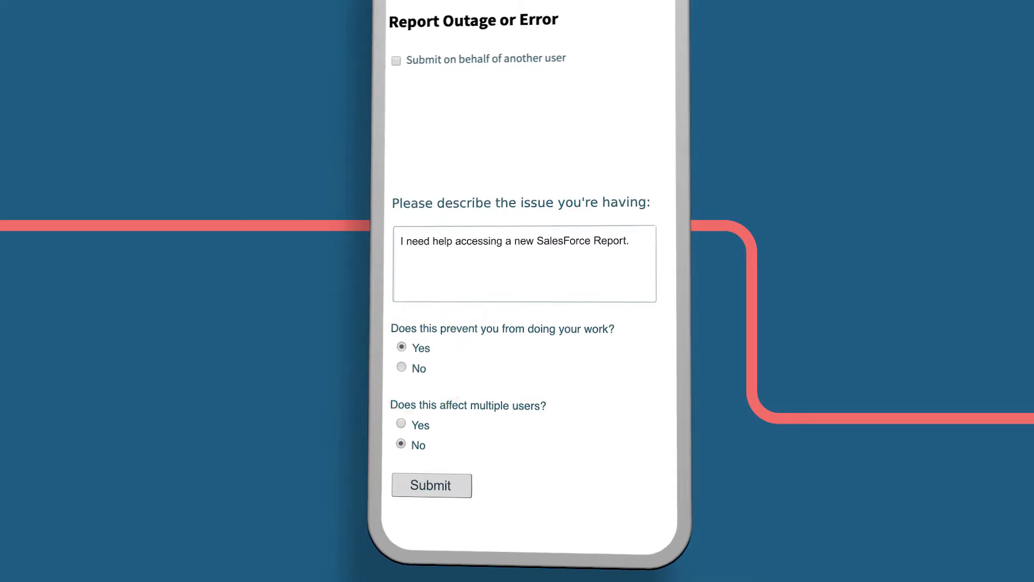
left_click(431, 485)
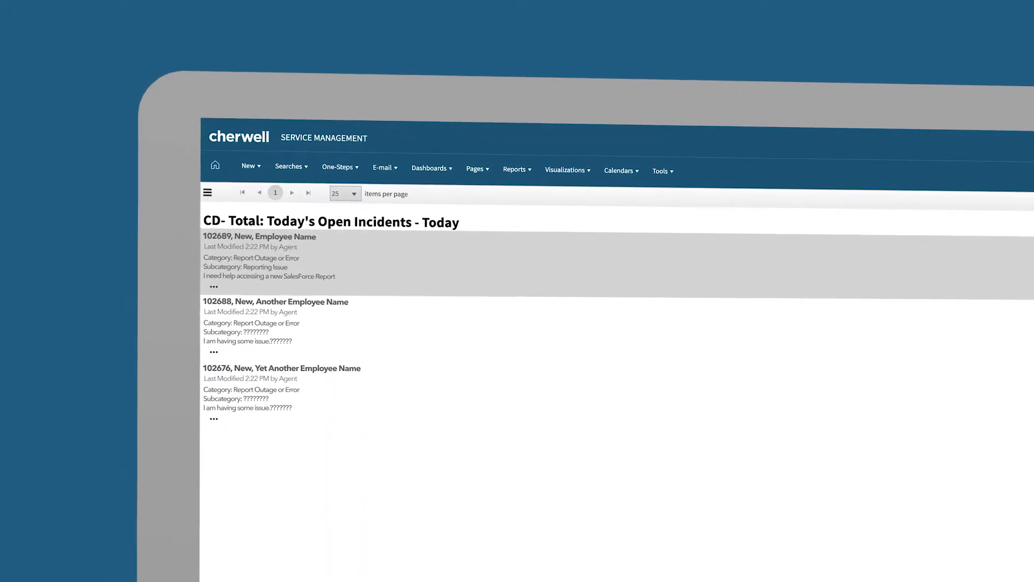
- Create a chat channel from the SalesForce report incident with the customer invited
left_click(250, 236)
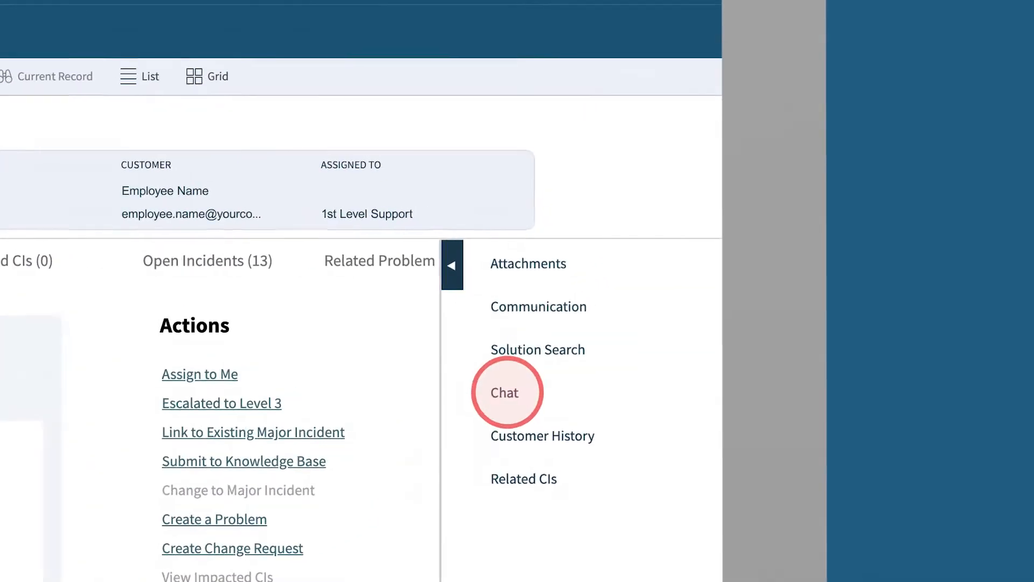
left_click(504, 392)
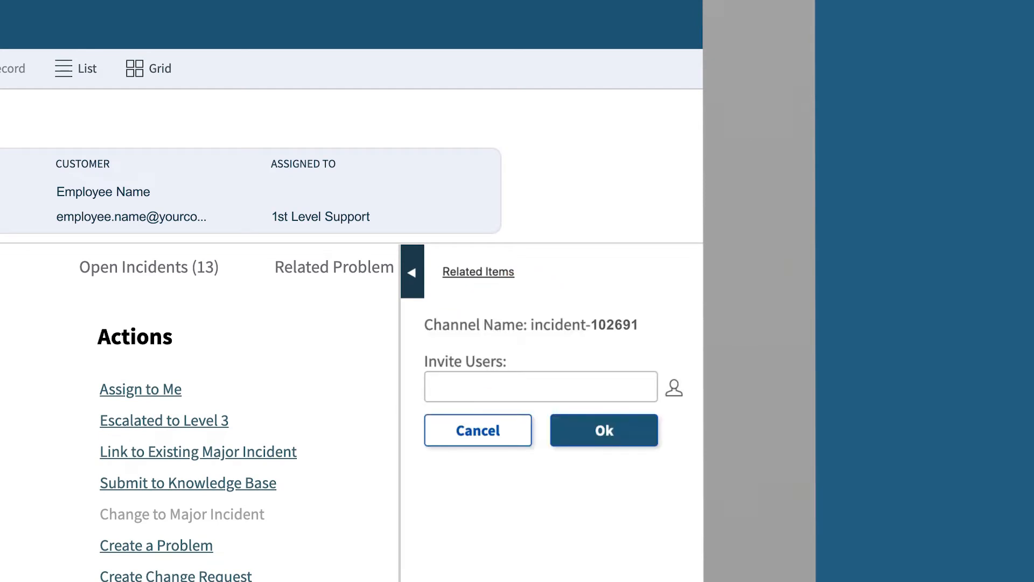
left_click(603, 430)
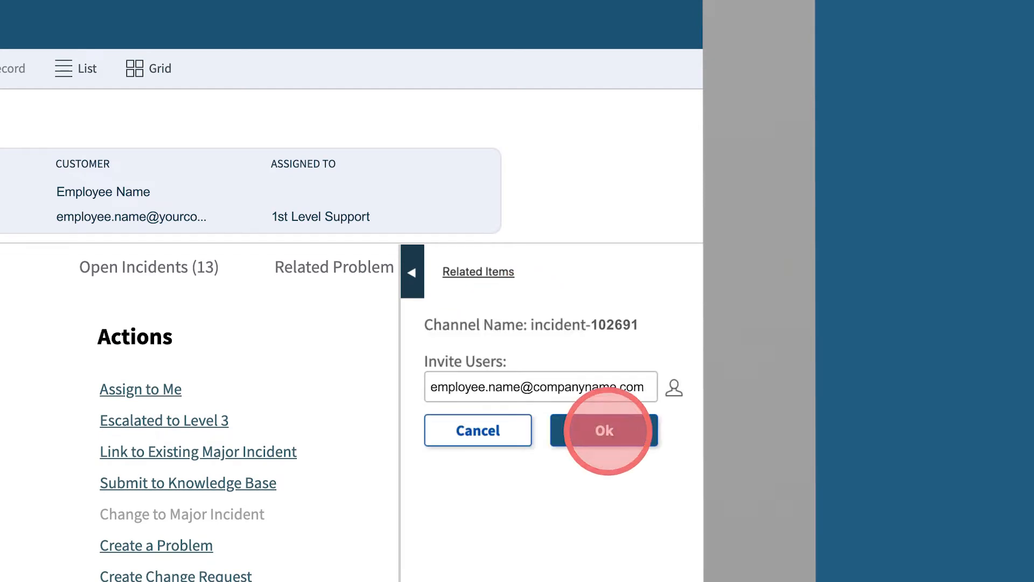
left_click(604, 431)
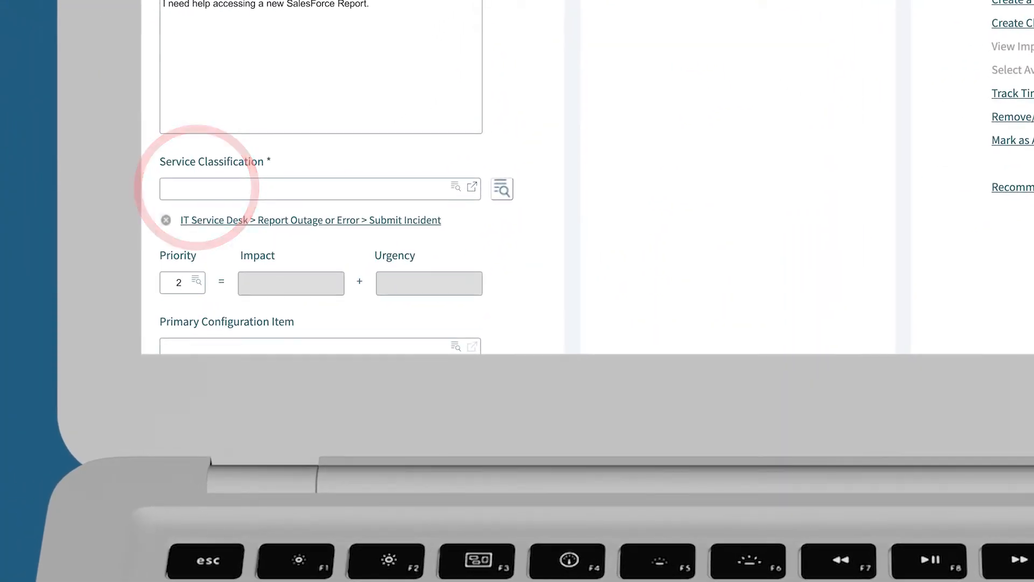
- Set the incident's service classification and review its recommended assignees
left_click(502, 188)
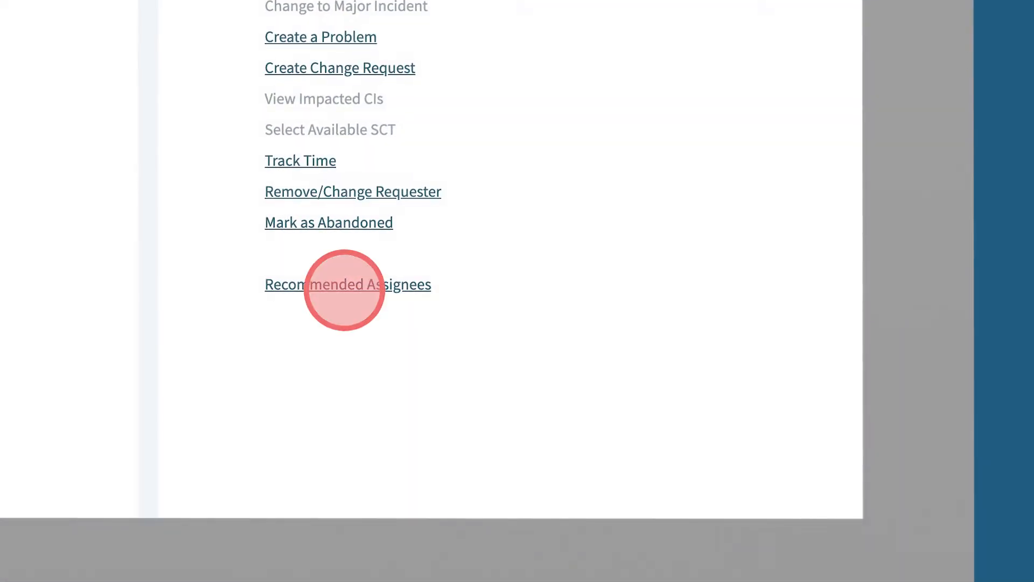
left_click(346, 284)
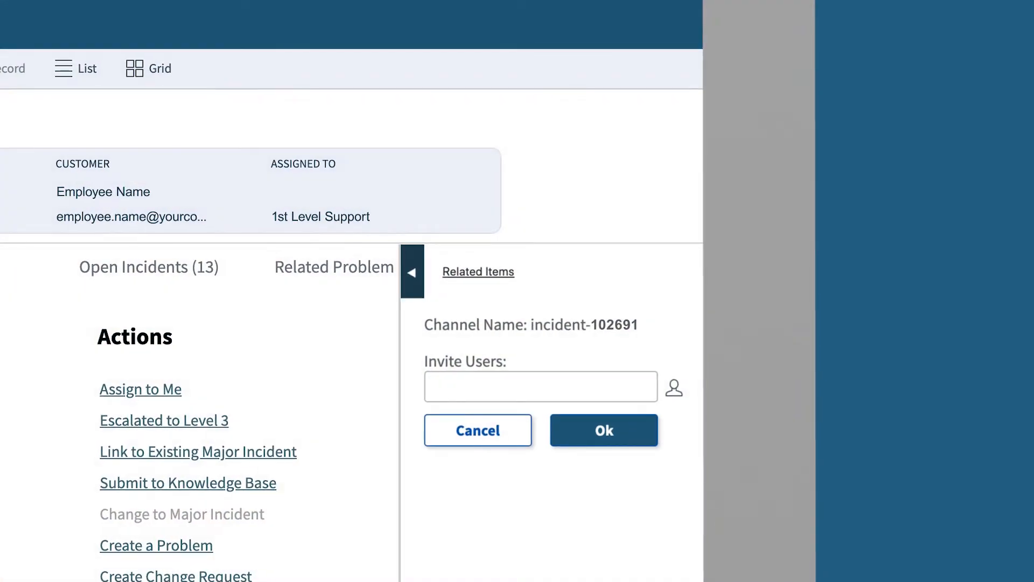
- Invite a technician into the incident chat
left_click(604, 431)
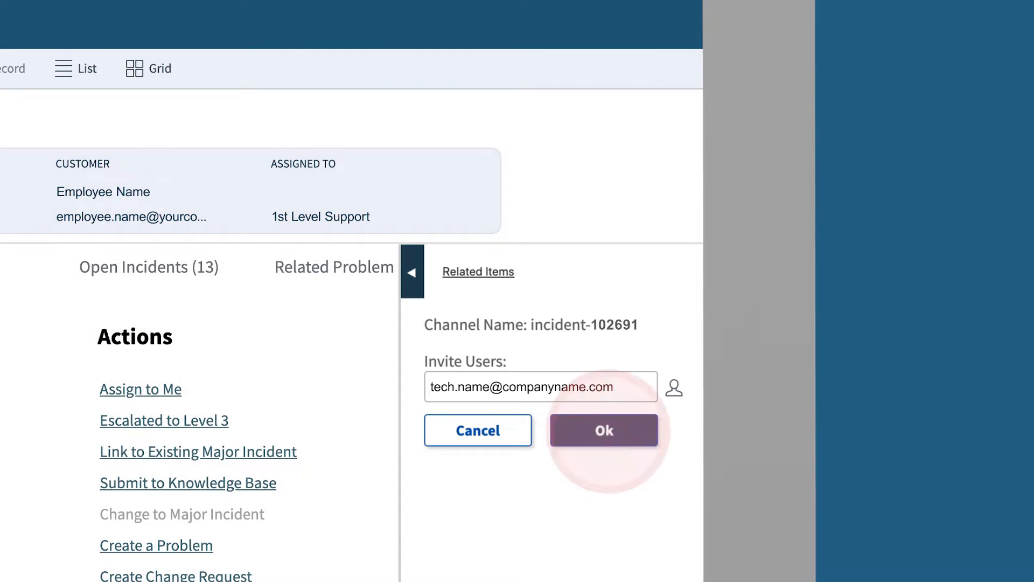
left_click(603, 429)
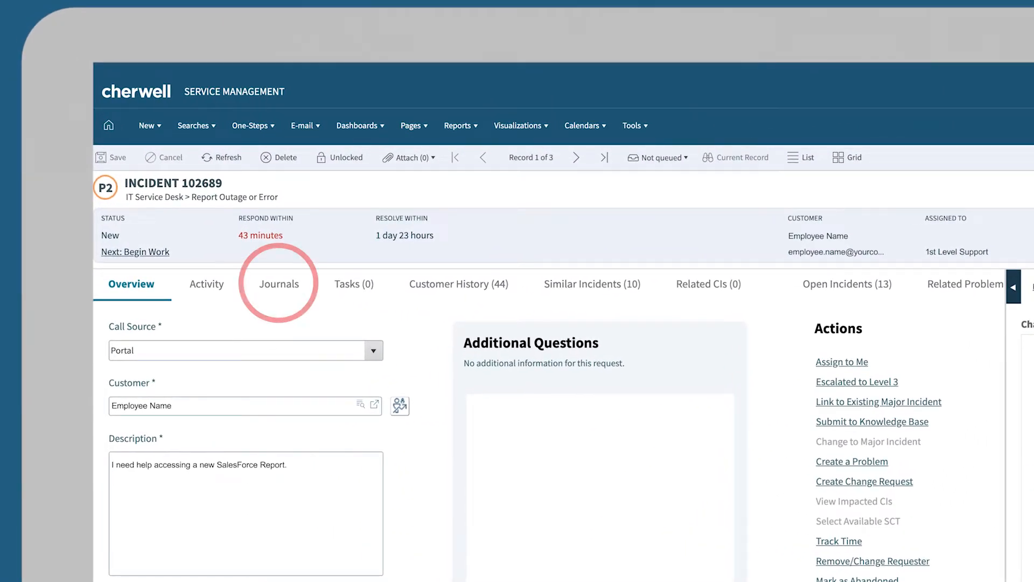
- Scroll through incident 102691's Remote Support History journal to see the saved chat
left_click(278, 285)
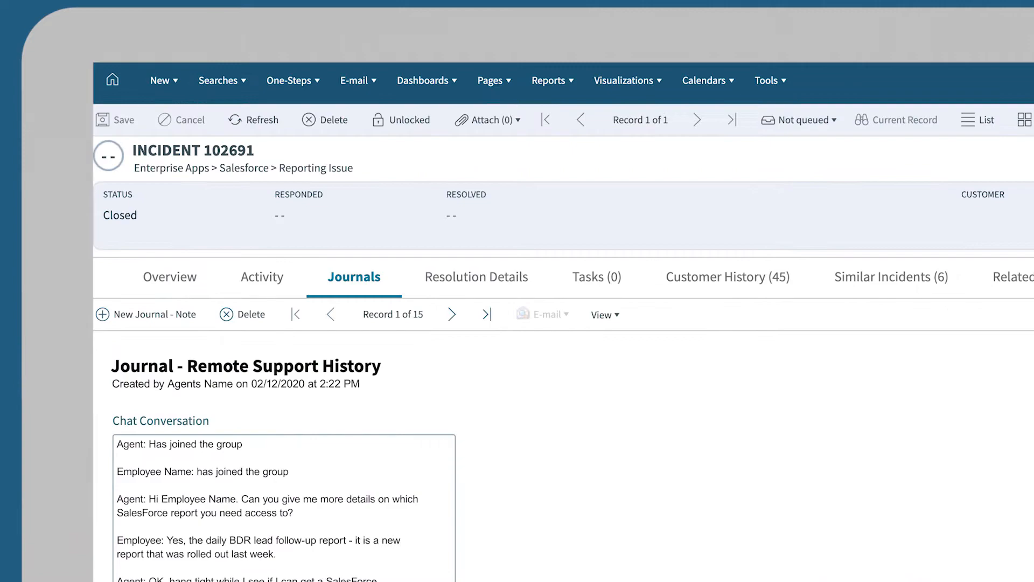
scroll("down", 3)
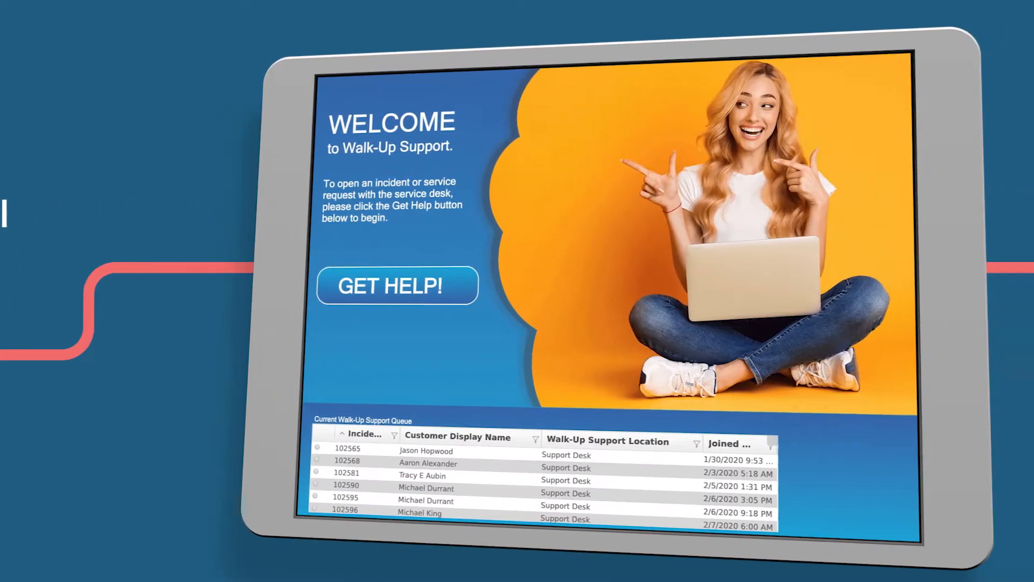
- Check in at the kiosk with I Need Help With An Issue, landing third in the walk-up queue
left_click(305, 291)
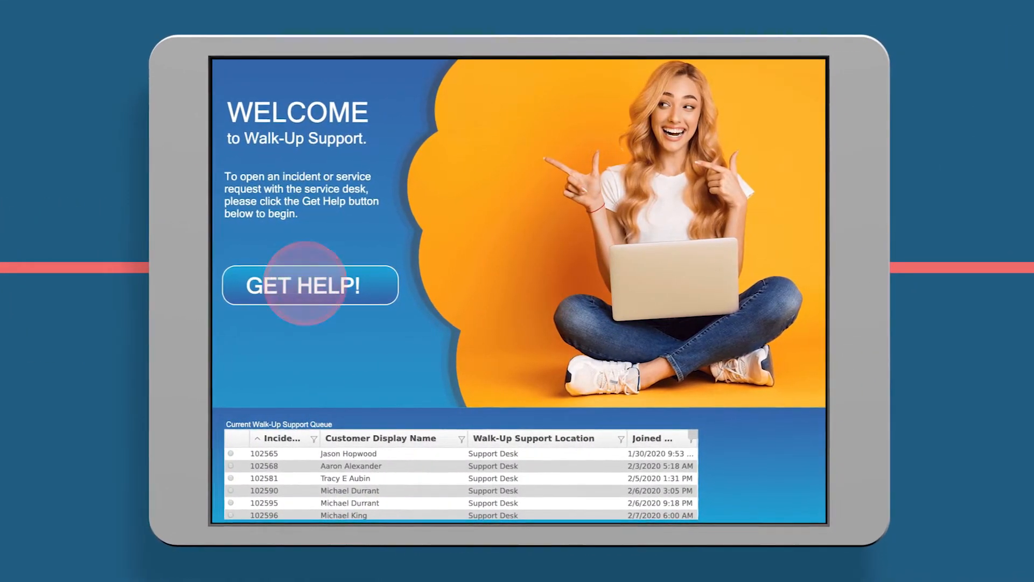
left_click(308, 286)
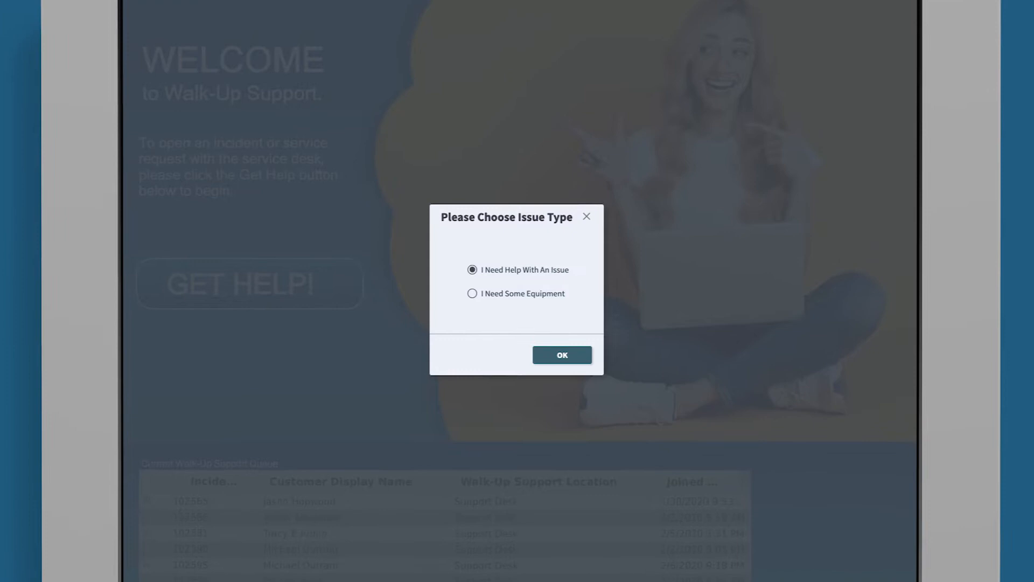
left_click(562, 354)
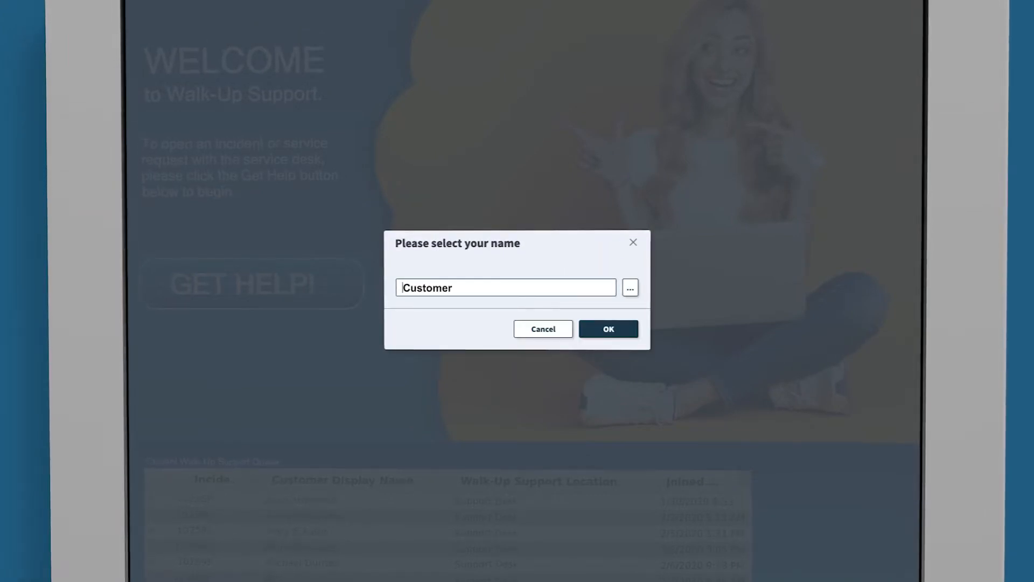
left_click(629, 287)
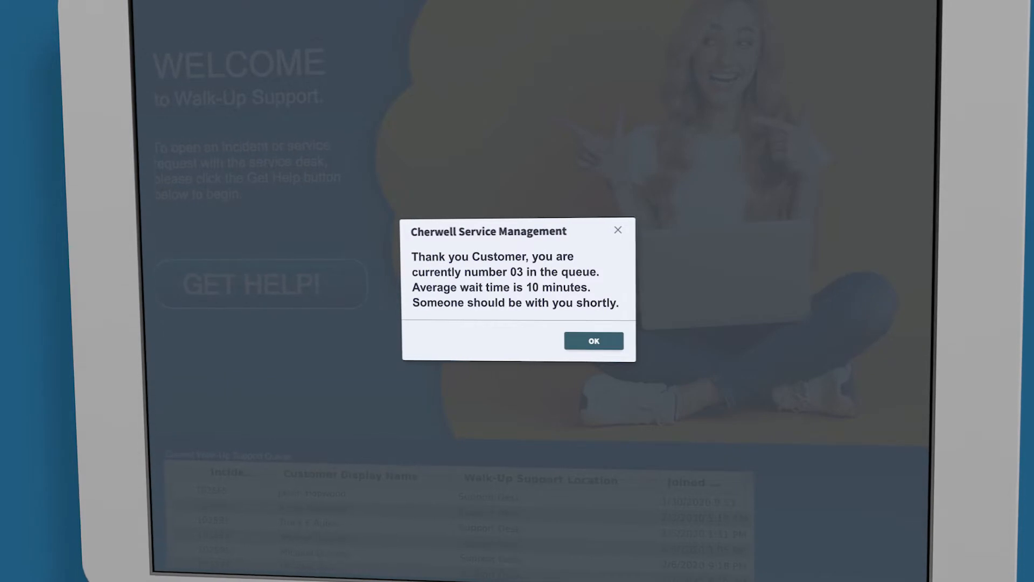
left_click(593, 340)
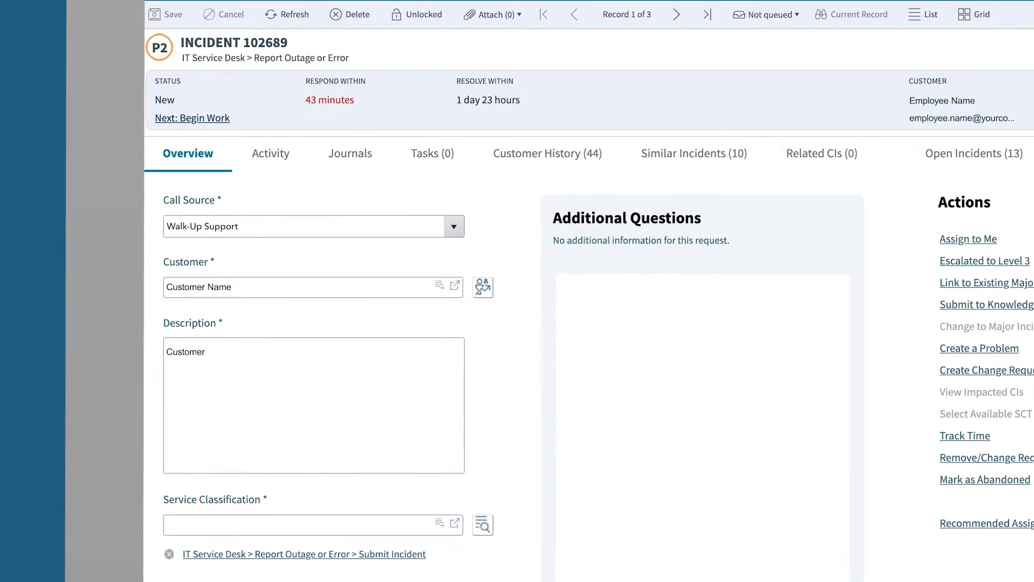
- Note 'Customer needs help with a Google Docs APA formating issue.' and search solutions for Google Doc APA
type("Customer needs help with a Google Docs APA formating issue.")
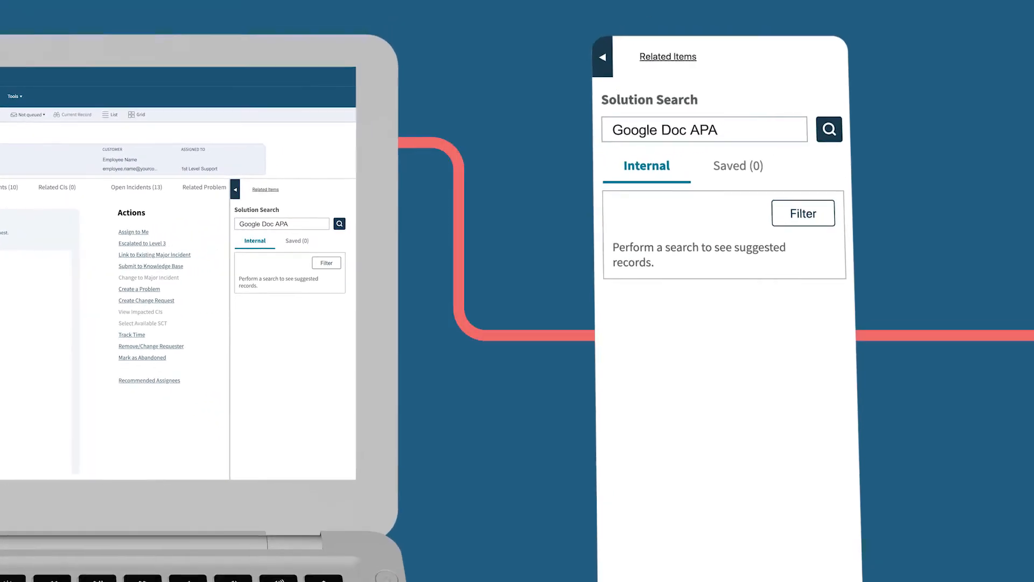
left_click(829, 130)
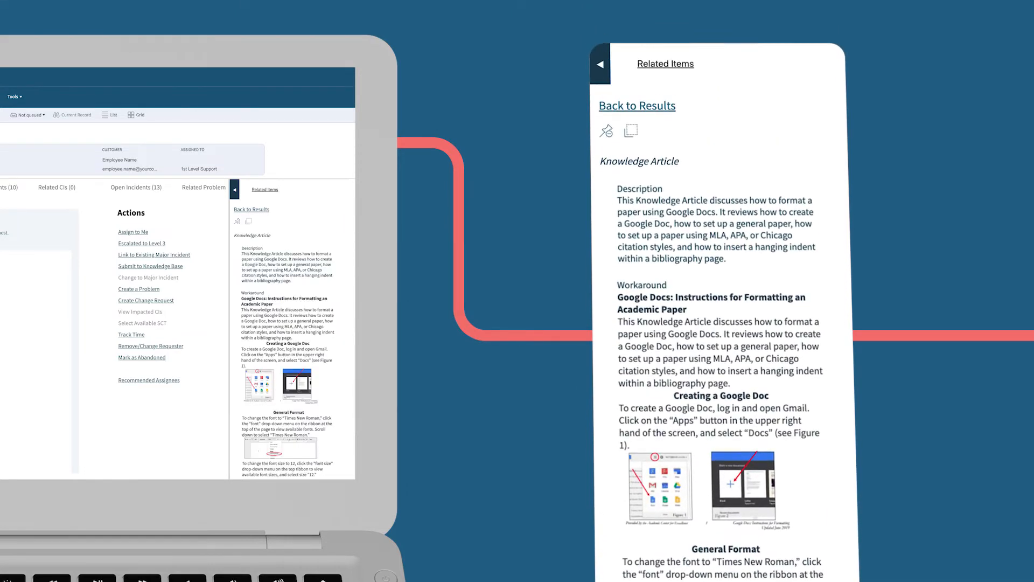
scroll("down", 3)
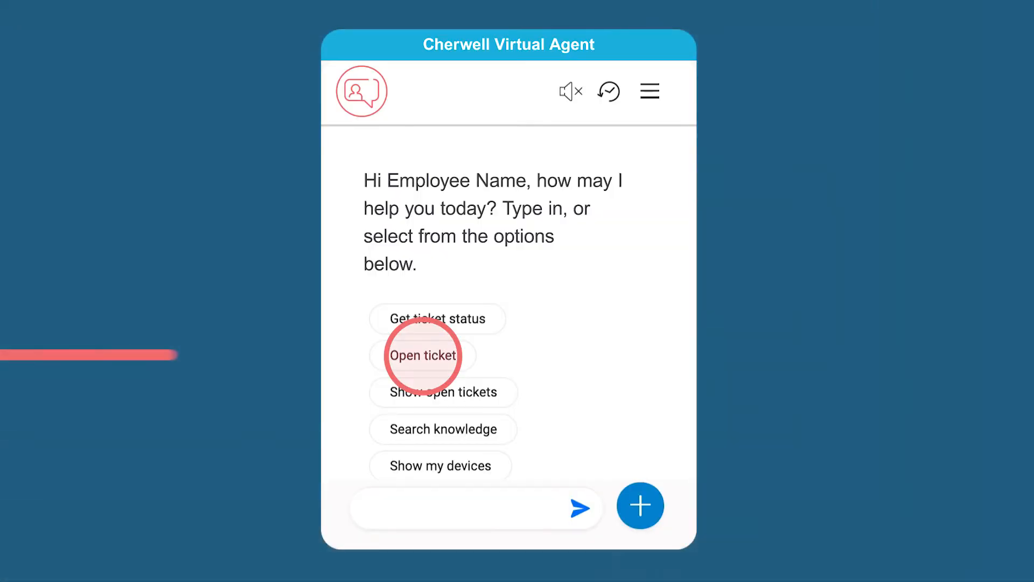
- Open a virtual agent ticket and send the description 'new mailbox in Outlook for the'
left_click(422, 355)
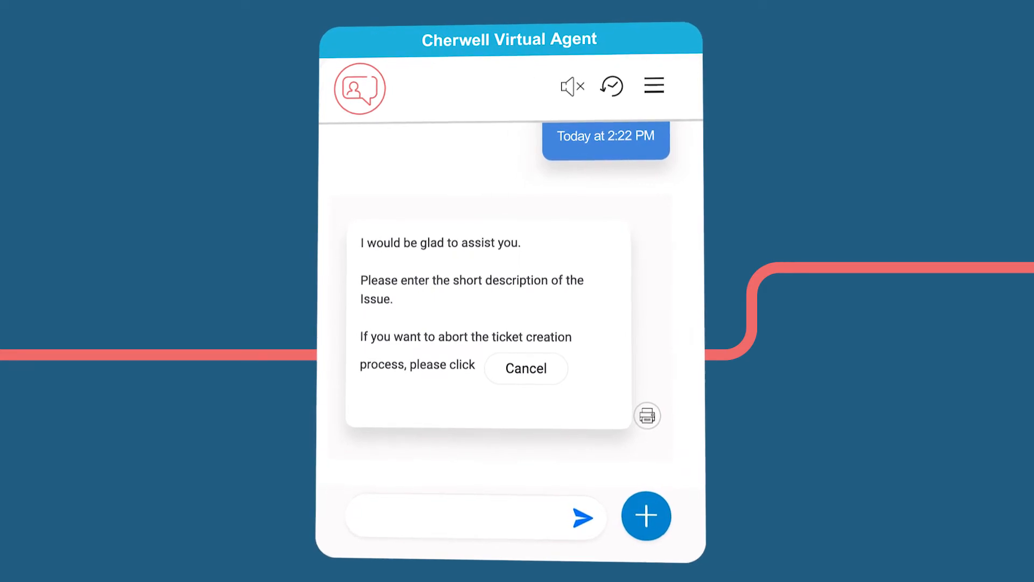
type("new mailbox in Outlook for the")
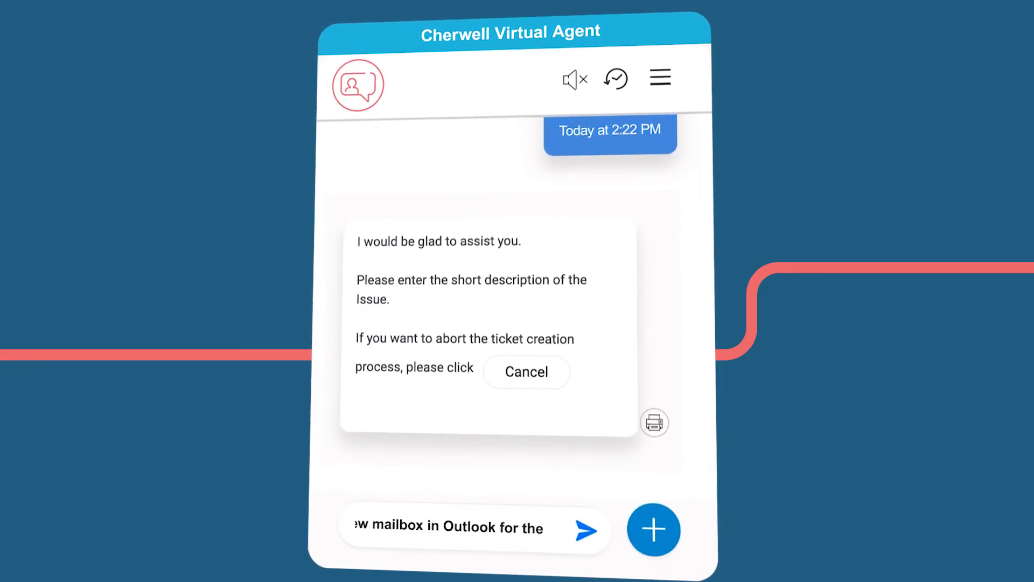
left_click(583, 529)
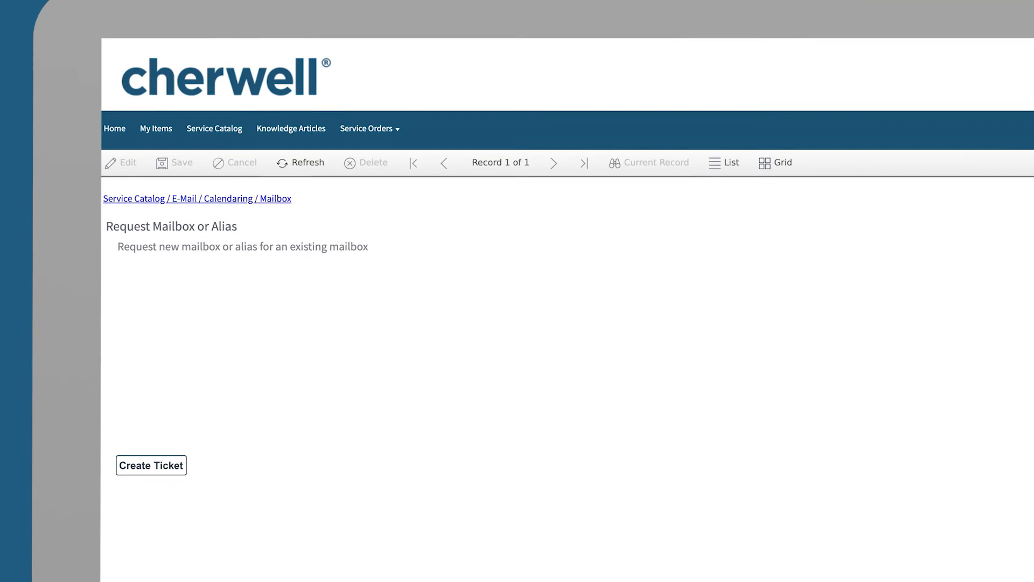
left_click(151, 465)
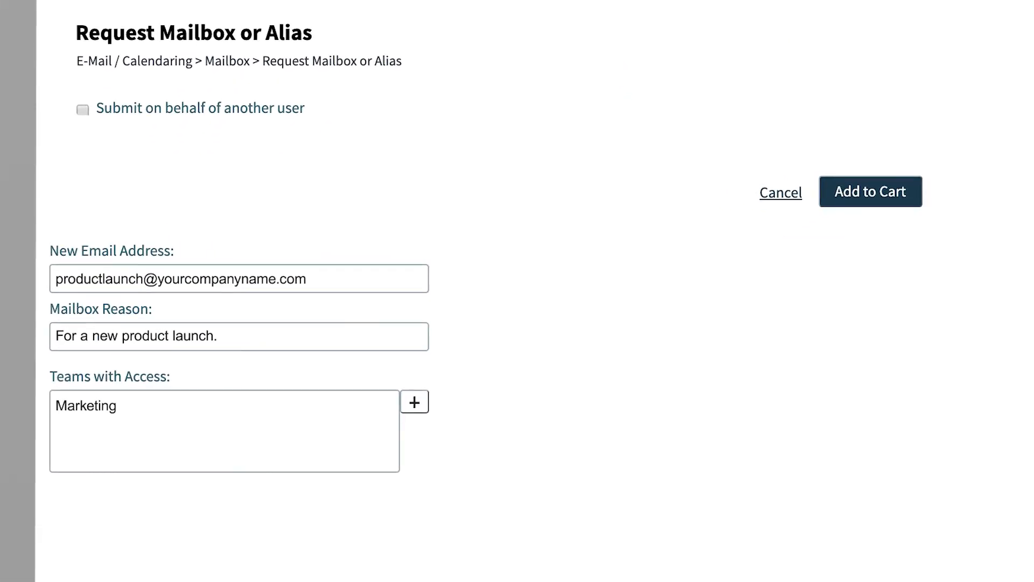
left_click(871, 192)
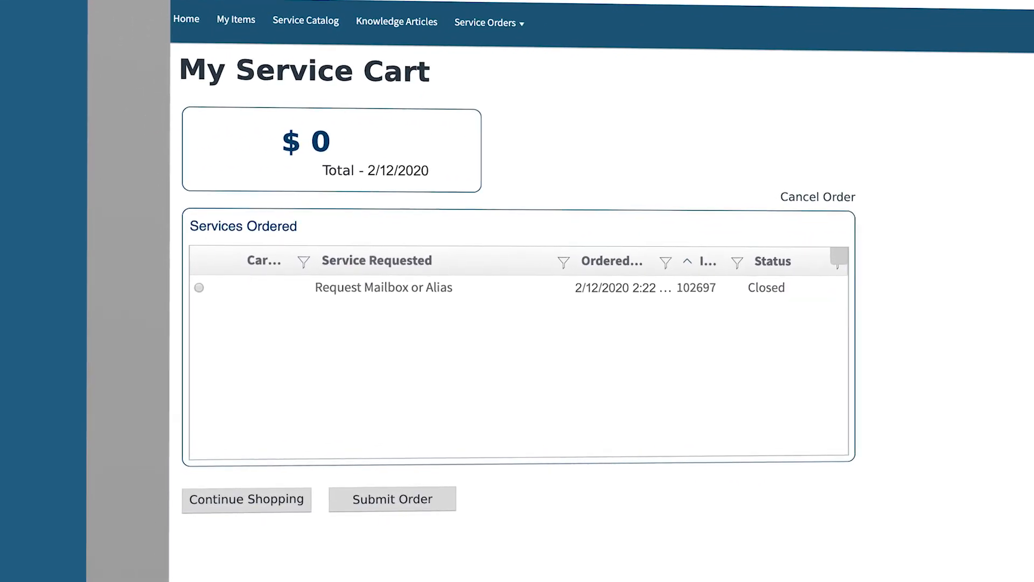
left_click(392, 499)
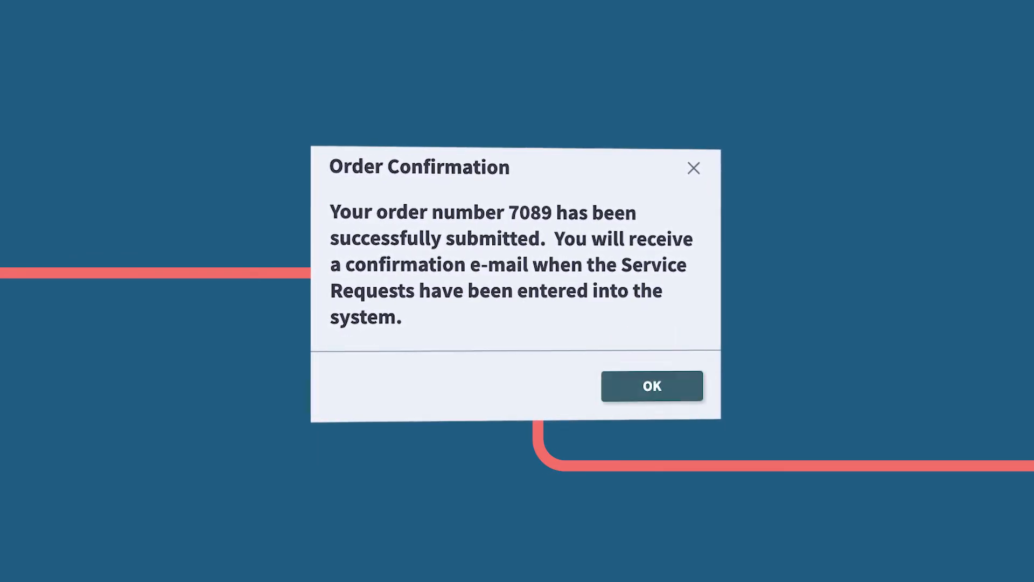
left_click(652, 386)
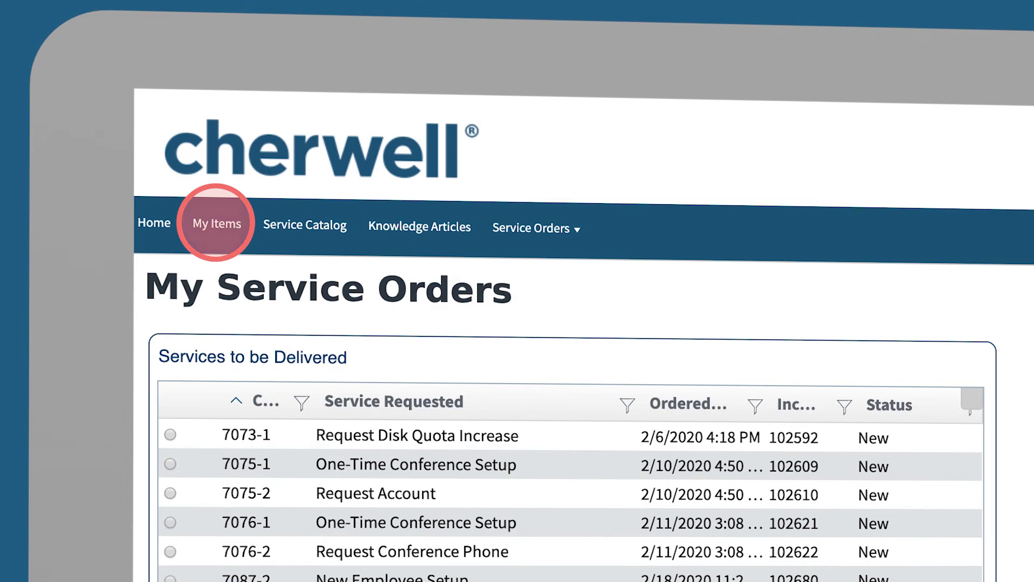